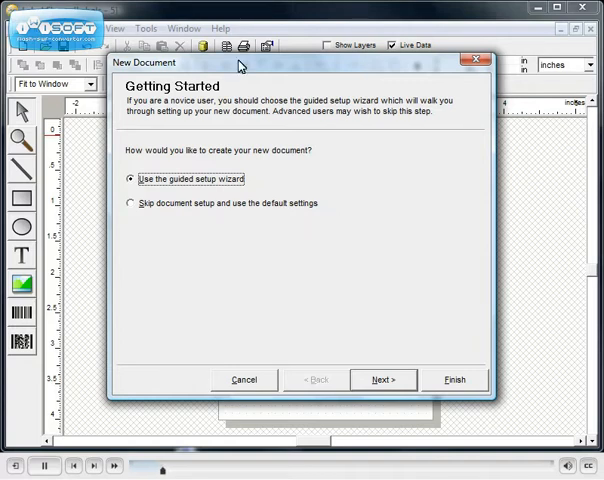
Step: Keep guided setup and Standard Labels in the New Document wizard, then bring up Find Template
click(383, 379)
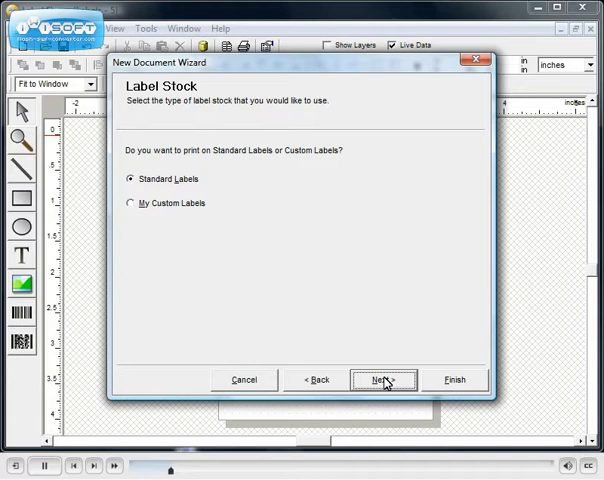
click(383, 379)
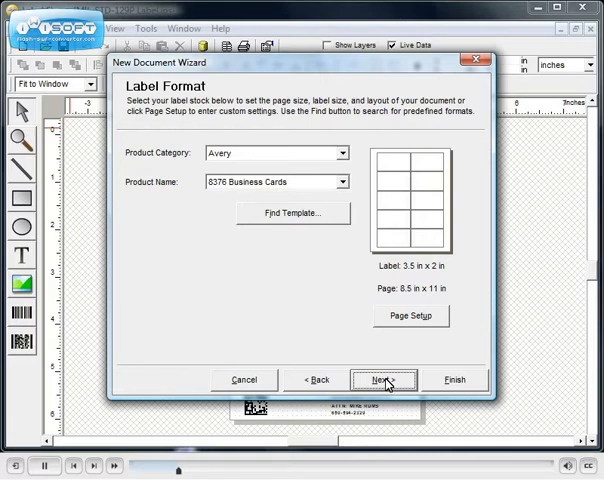
click(293, 212)
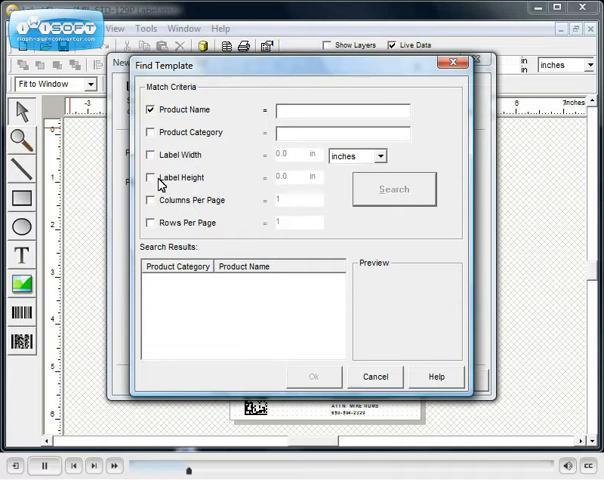
Step: Search for a 4.0 × 3.0 in, 2-column, 3-row template and choose Avery 5392 Name Badges Insert Refills
click(150, 155)
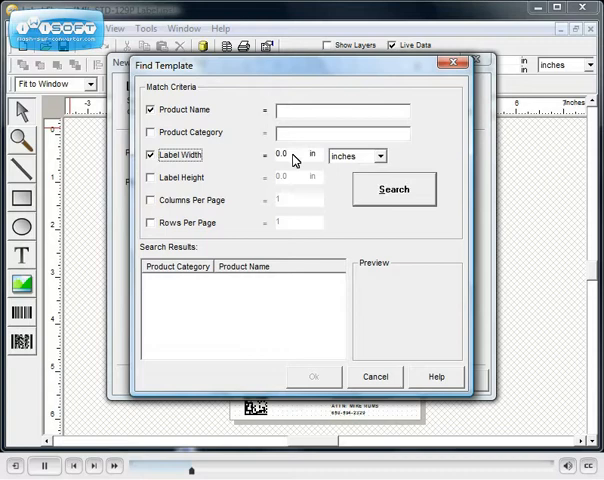
text(40)
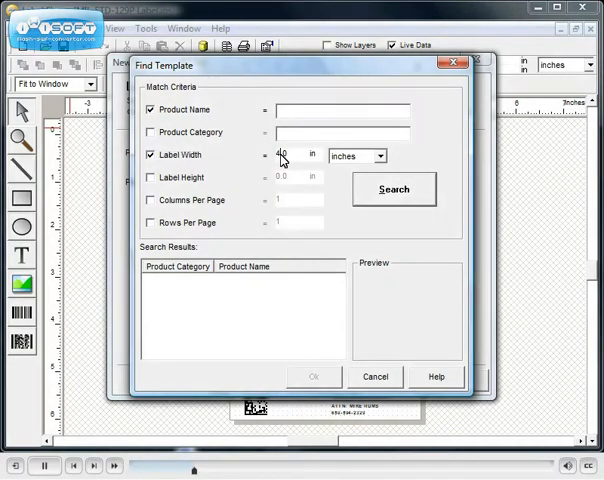
click(150, 177)
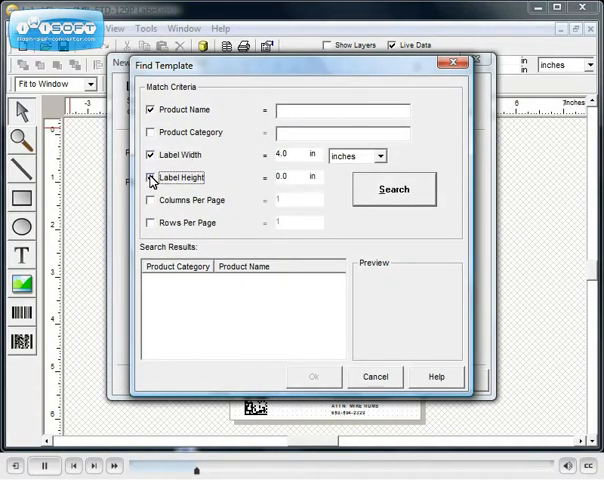
click(150, 177)
text(3)
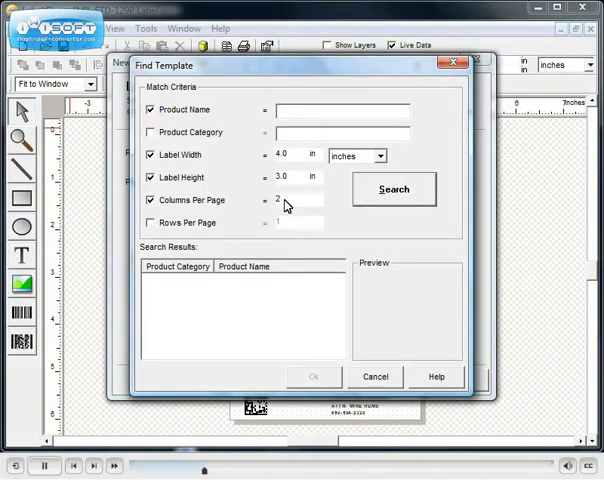
click(149, 222)
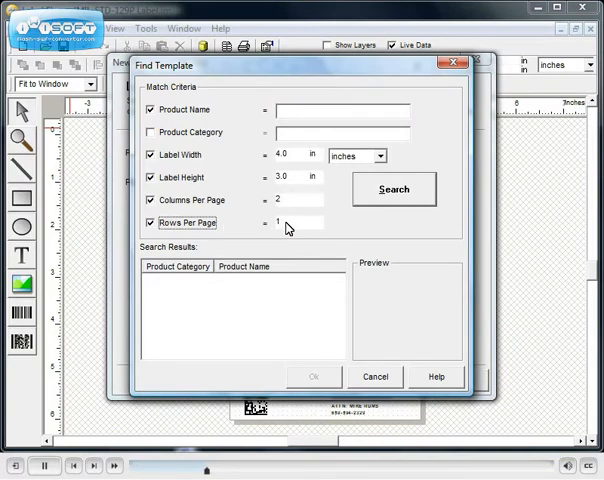
text(3)
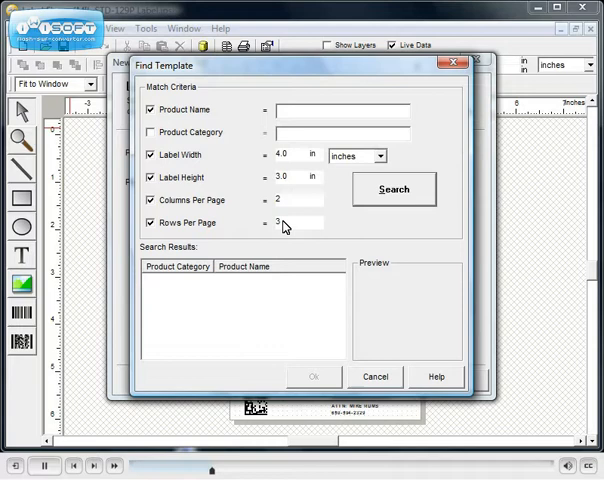
click(393, 189)
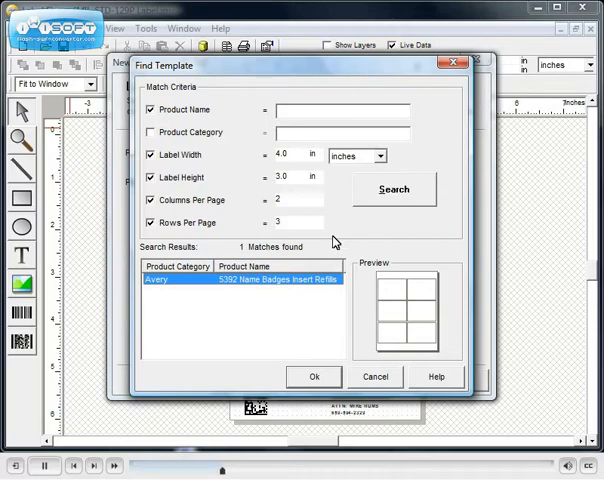
click(313, 376)
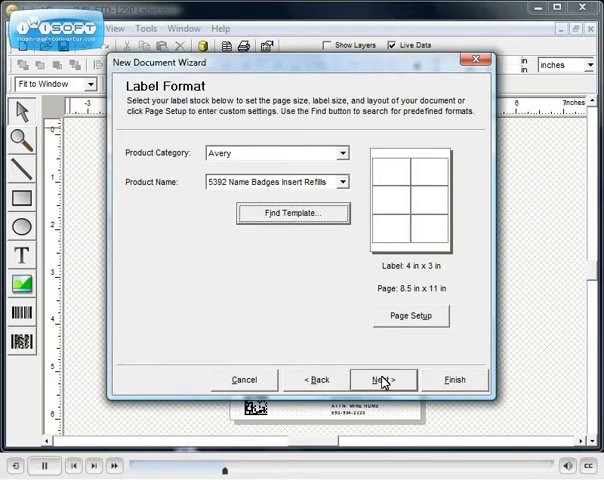
Step: Use a pre-configured sample database and select its Product table
click(381, 379)
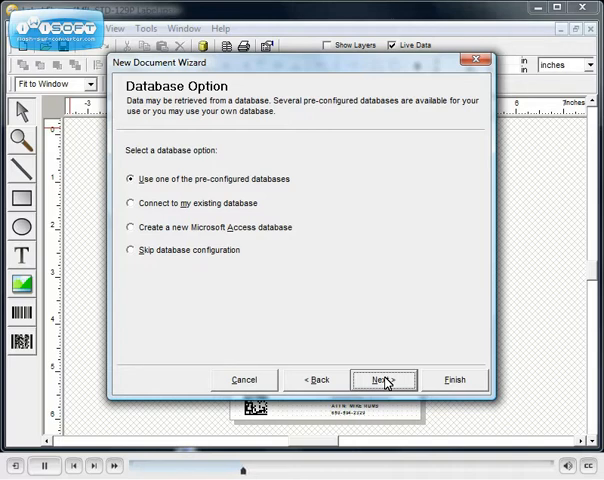
click(382, 379)
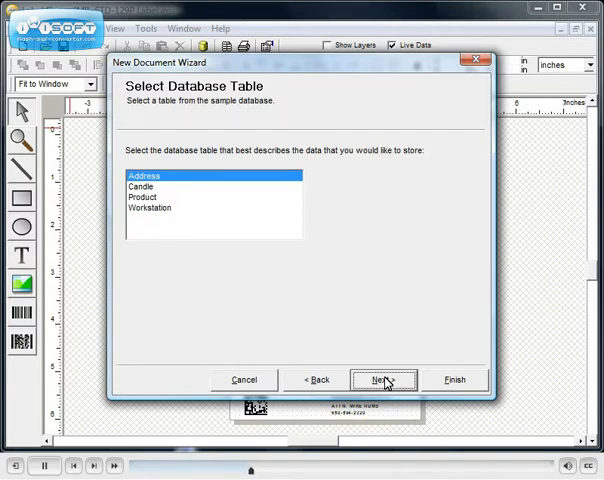
mouse_move(163, 268)
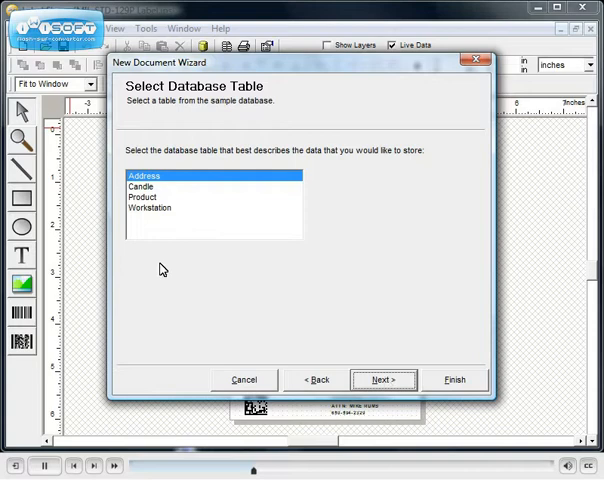
click(142, 197)
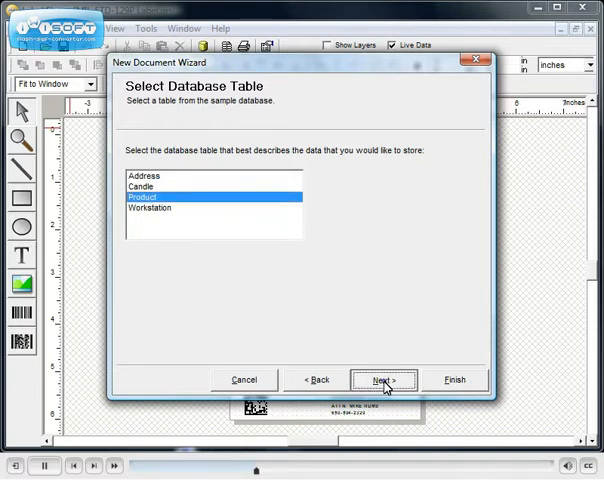
click(378, 380)
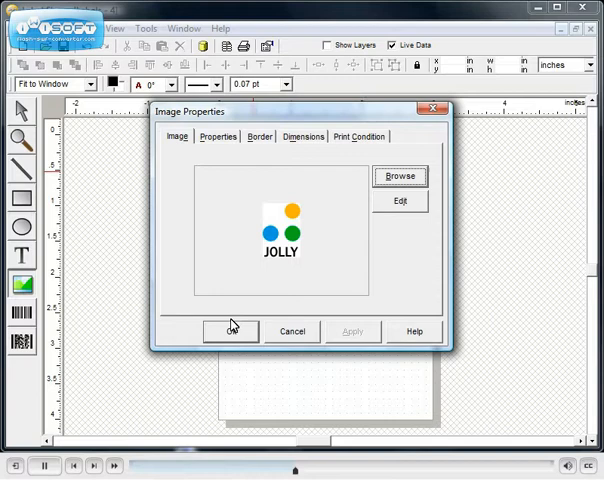
Step: Confirm the JOLLY logo in Image Properties to place it on the label
click(231, 331)
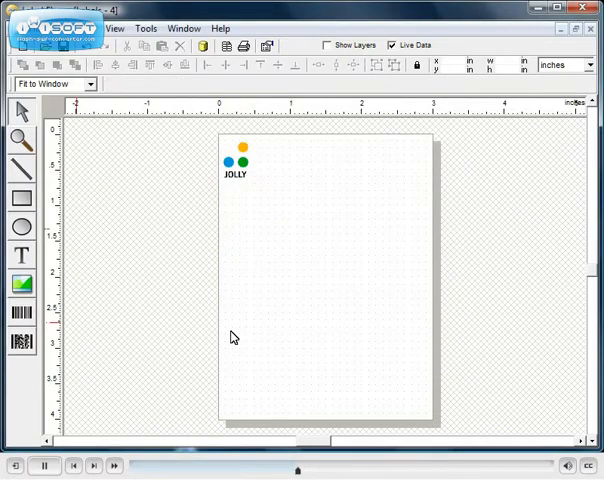
mouse_move(28, 273)
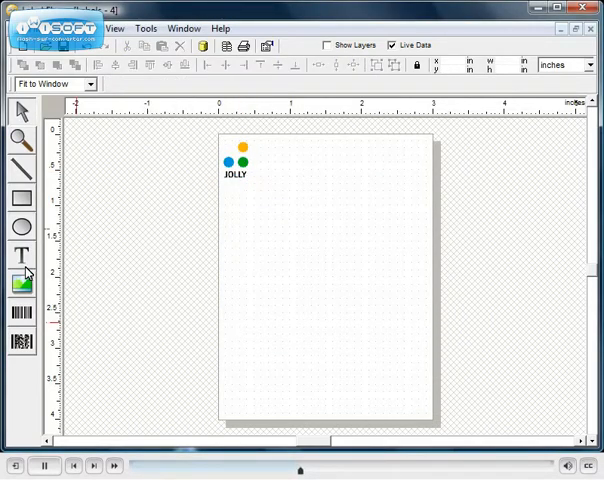
Step: Draw a text box beside the logo and enter the four-line Jolly Technologies San Carlos address
click(21, 255)
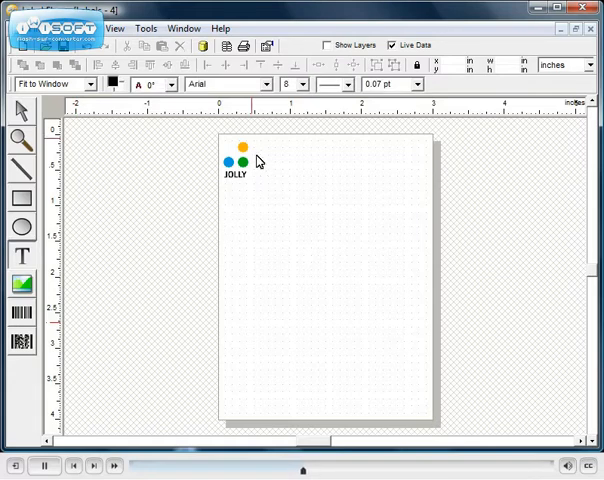
drag(257, 159, 330, 192)
text(Jolly Technologies, In)
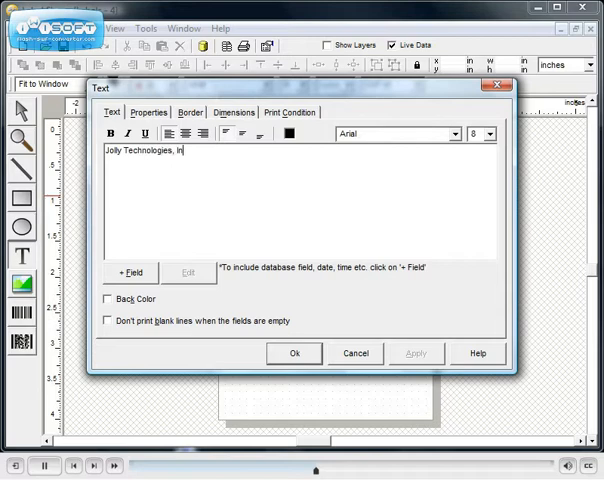
scroll(up, 3)
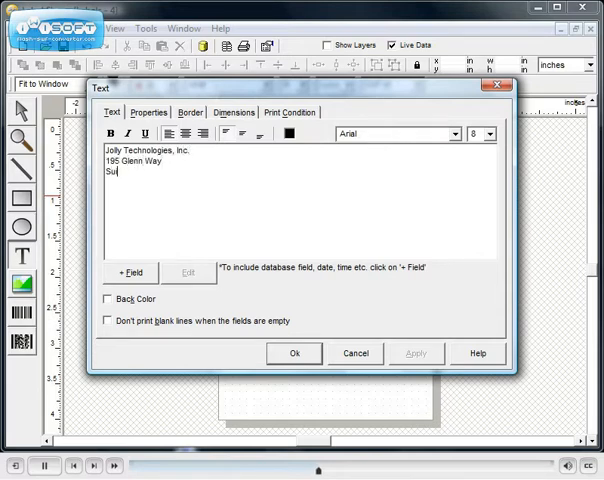
text(Suite 200)
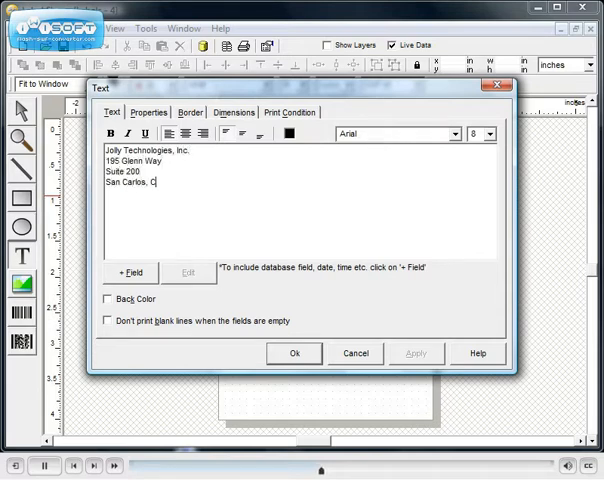
text(A 94070)
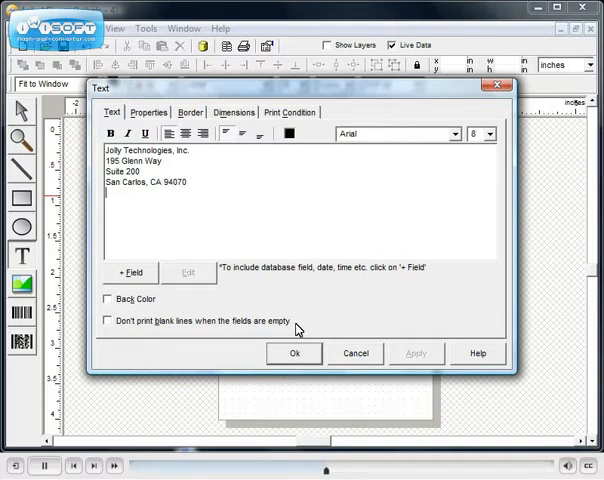
click(293, 353)
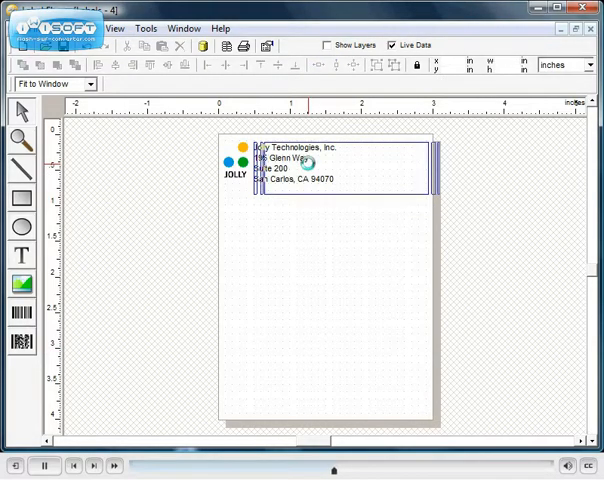
Step: Create a text block with 'Part Number:' and 'Description:' followed by the PartNumber and Description database fields
click(253, 176)
text(Part Number:)
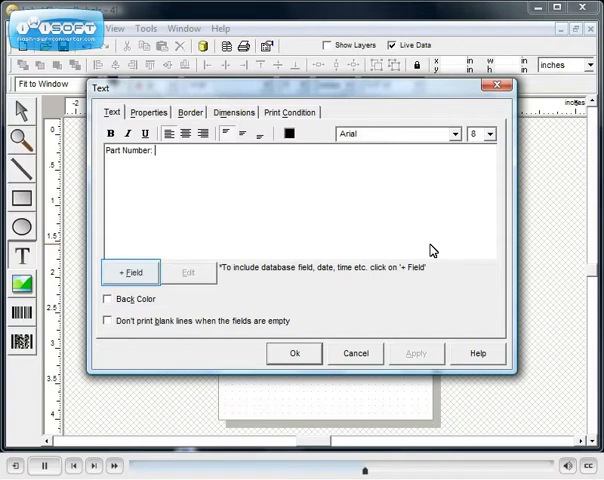
click(129, 272)
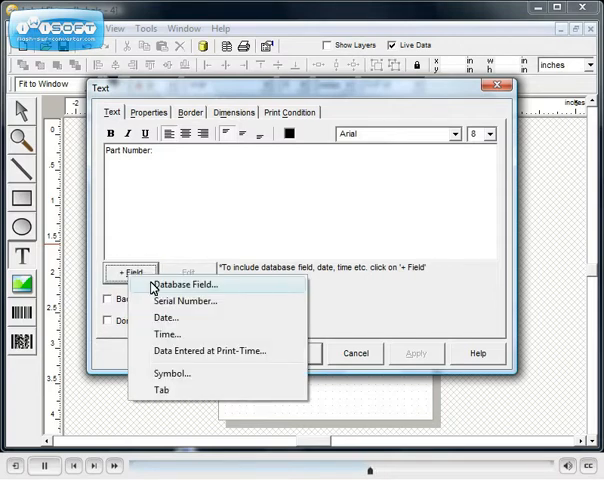
click(185, 285)
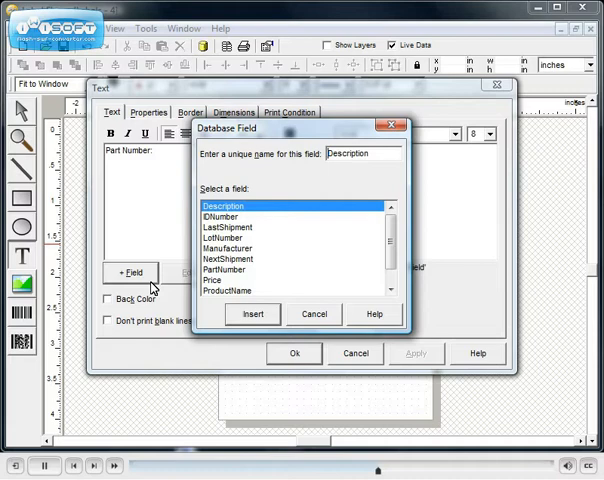
click(223, 269)
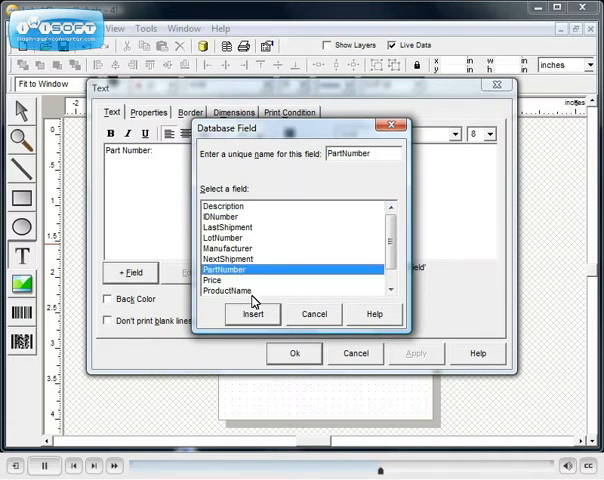
click(253, 314)
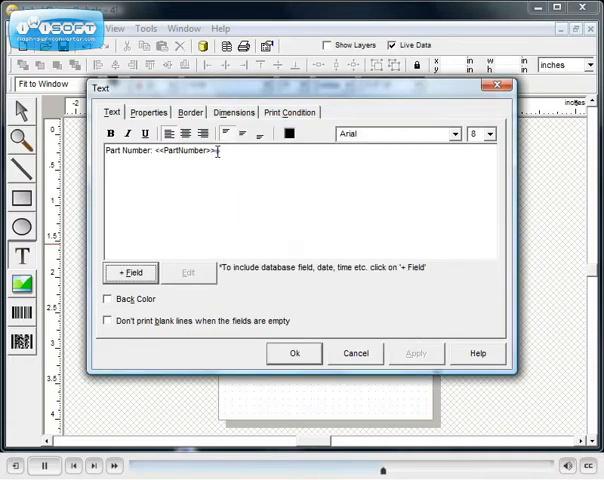
text(Description:)
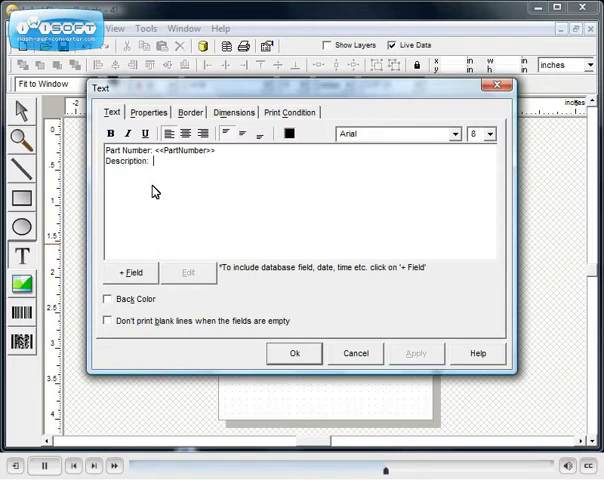
click(130, 272)
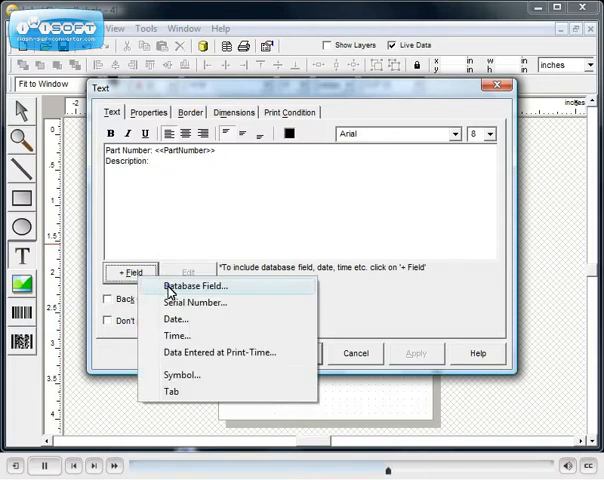
click(192, 285)
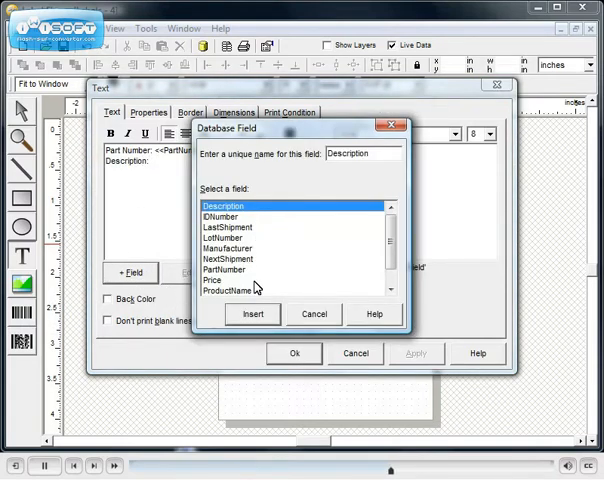
click(252, 314)
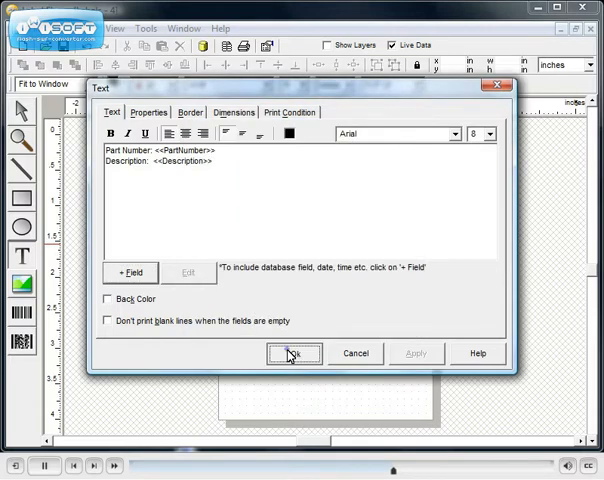
click(293, 353)
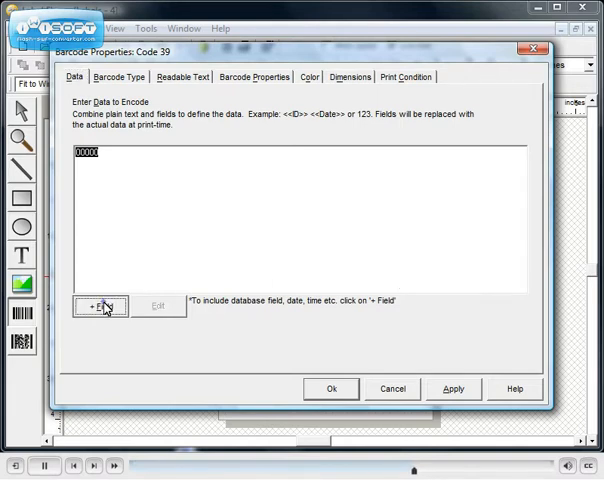
Step: Set the Code 39 barcode's data to the PartNumber database field (654321)
click(98, 306)
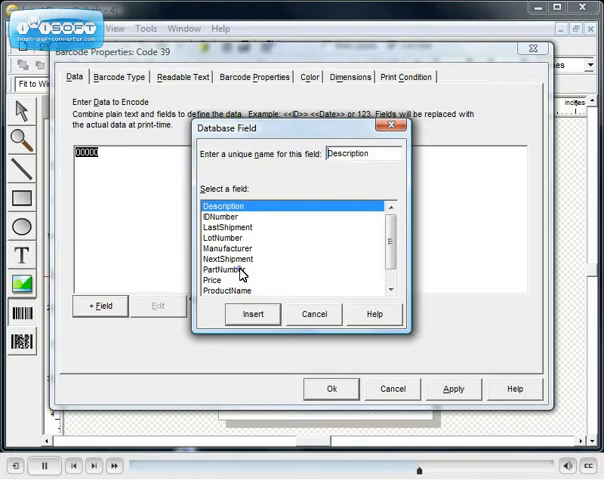
click(119, 76)
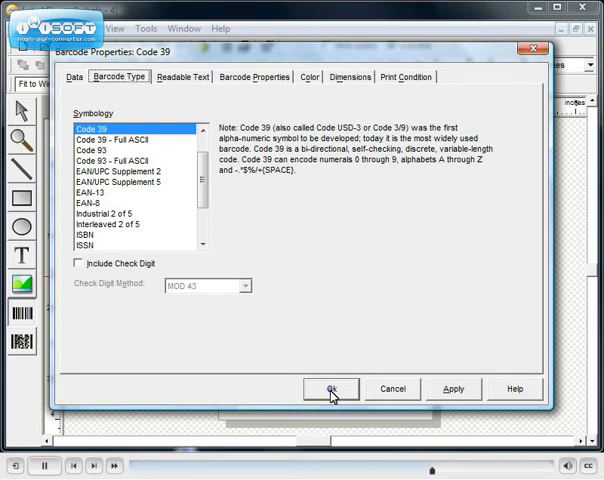
click(330, 389)
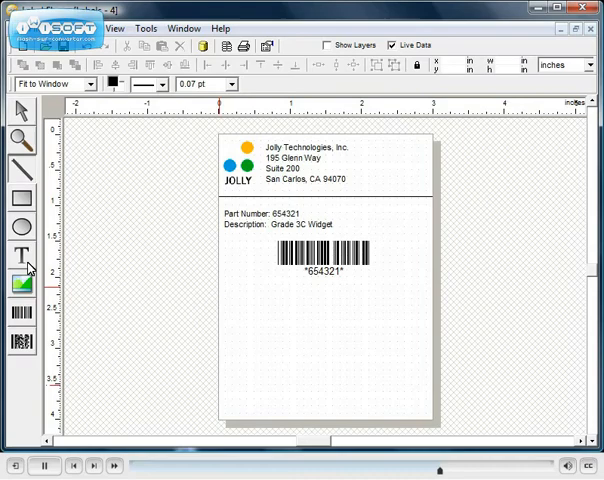
click(21, 254)
text(Quantity:)
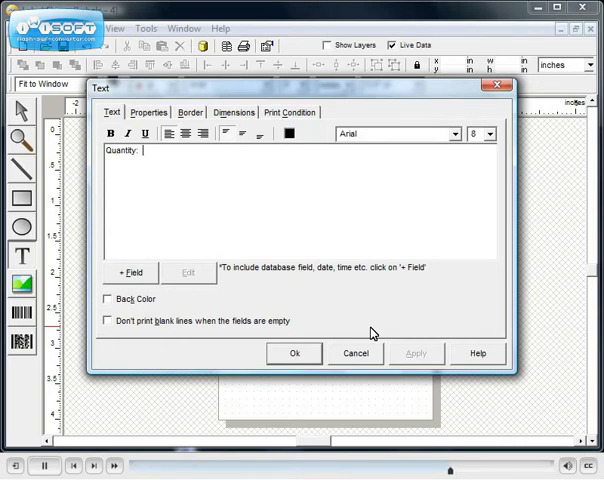
Step: Insert a print-time data entry field titled Quantity after 'Quantity:'
click(129, 272)
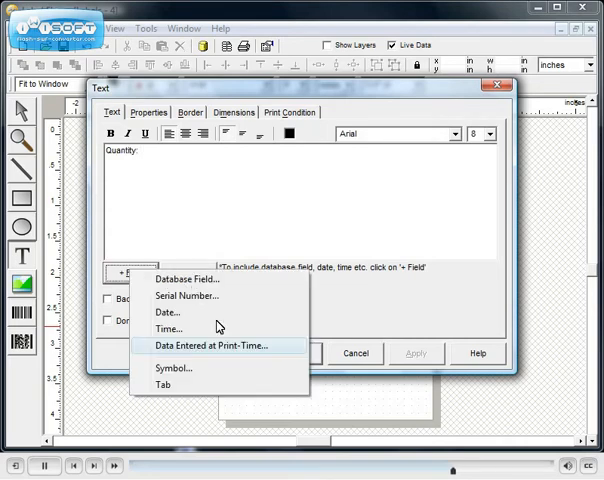
mouse_move(222, 350)
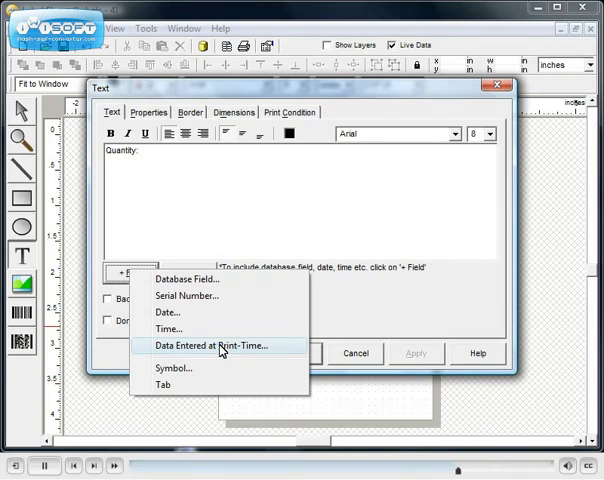
click(215, 346)
text(Quantity)
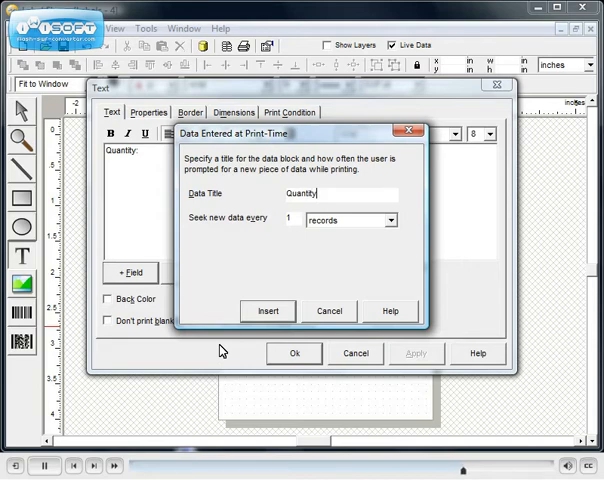
click(267, 311)
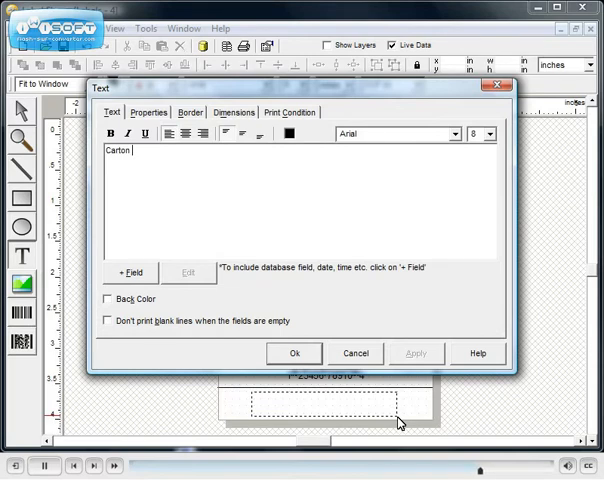
Step: Build the text 'Carton <<Serial Number>> of <<Cartons>>' with a serial number and Cartons print-time prompt
click(130, 272)
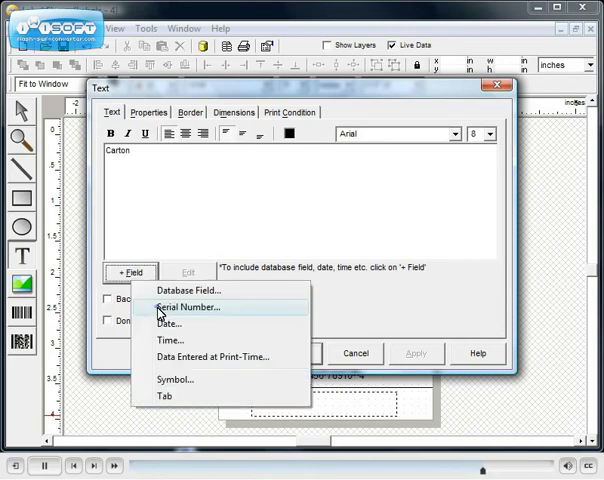
click(185, 307)
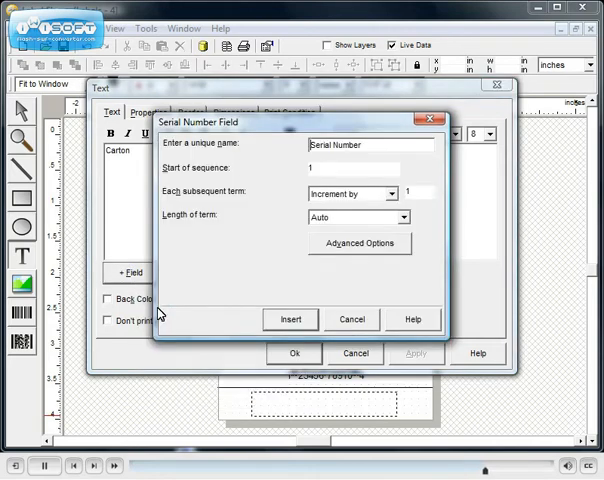
click(289, 319)
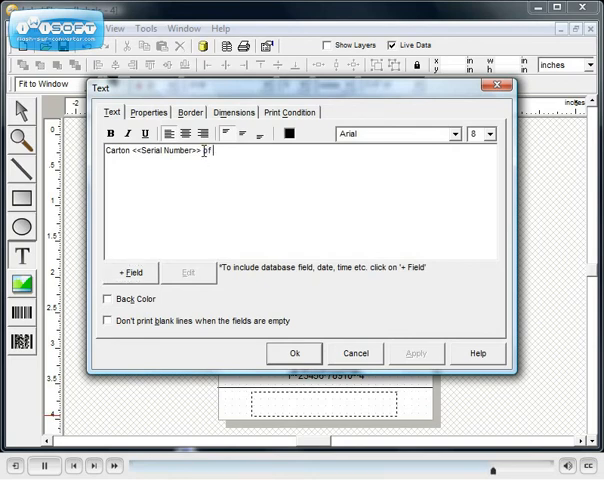
click(131, 272)
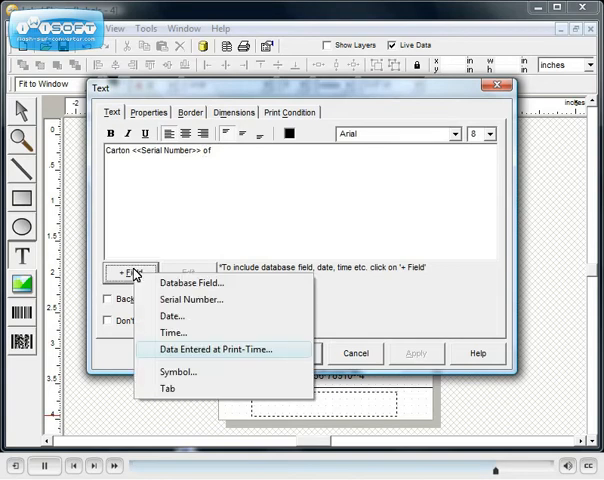
click(224, 349)
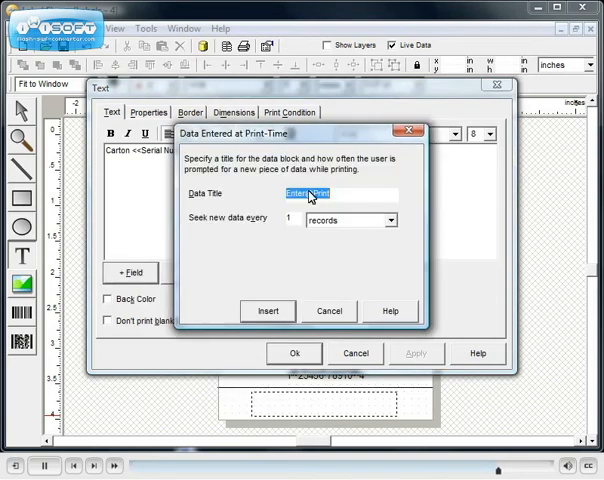
text(Cartons)
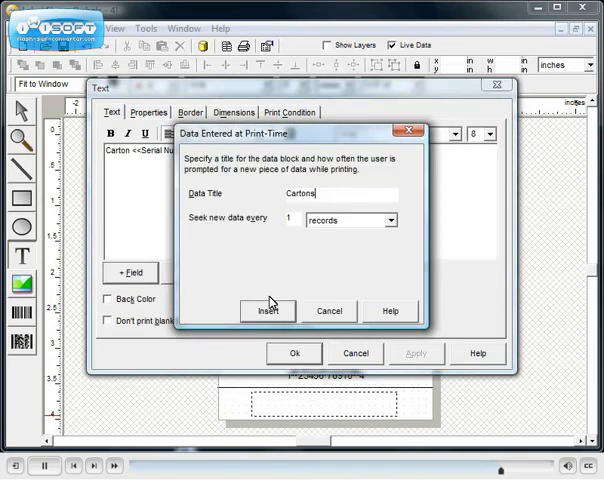
click(267, 311)
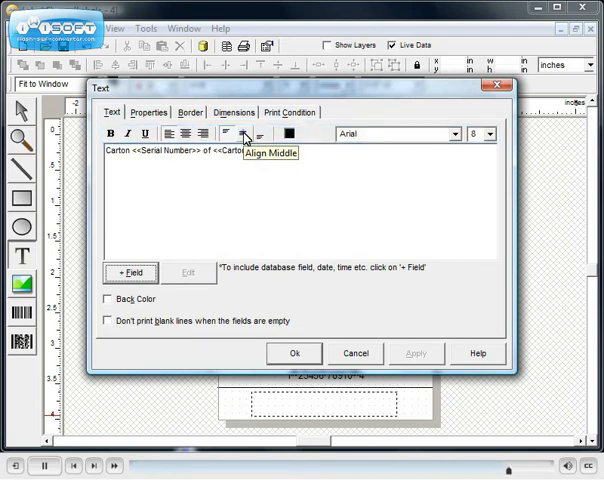
click(294, 353)
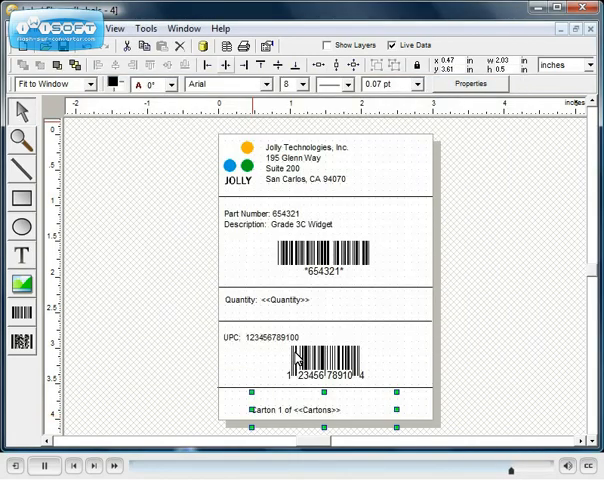